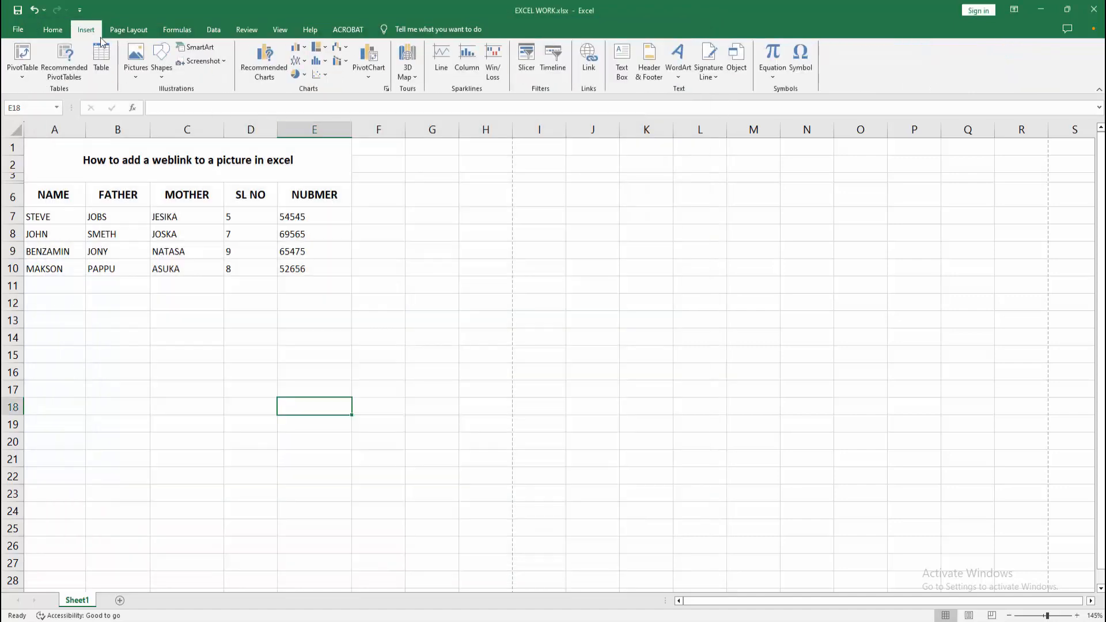
Show the insert-picture source choices from the Insert ribbon
left_click(136, 56)
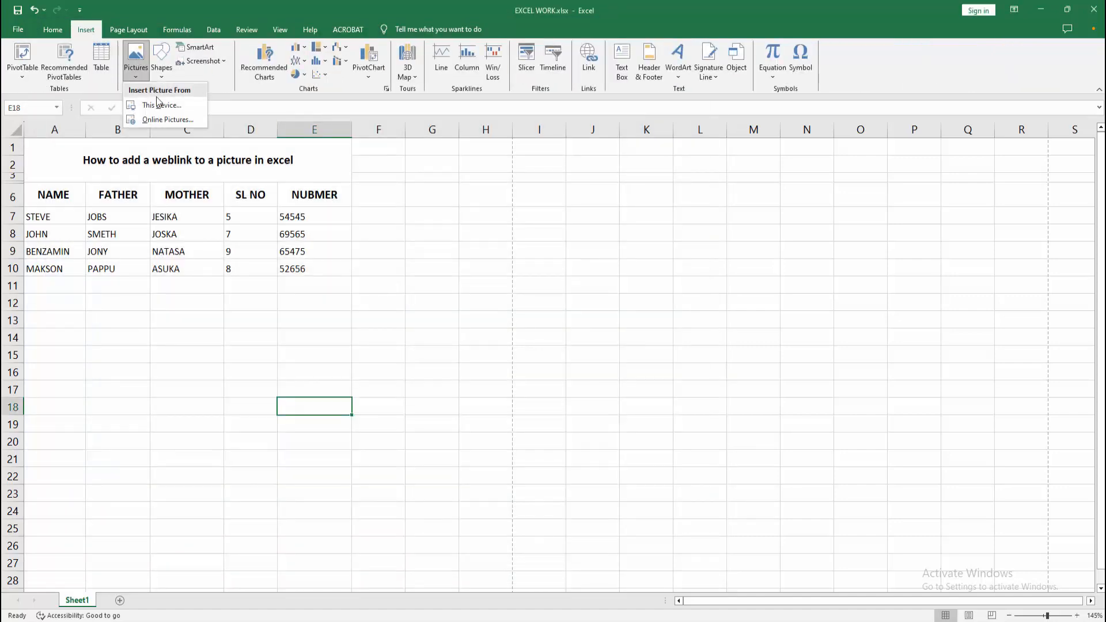
Choose FOLWER.png from the Desktop files on this device as the picture to insert
left_click(161, 105)
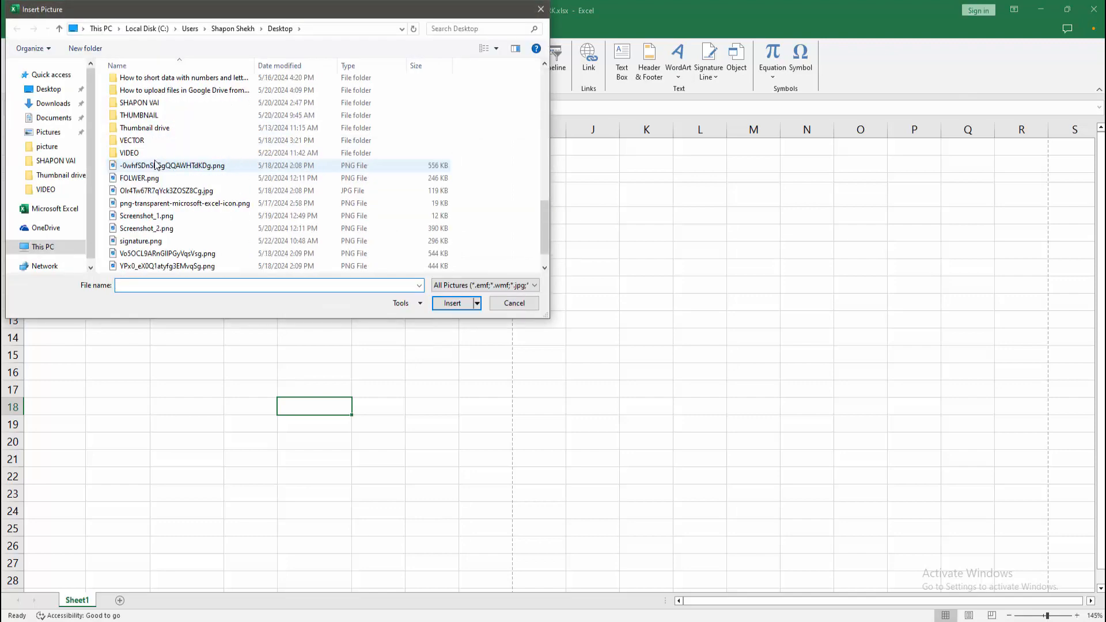
scroll("down", 3)
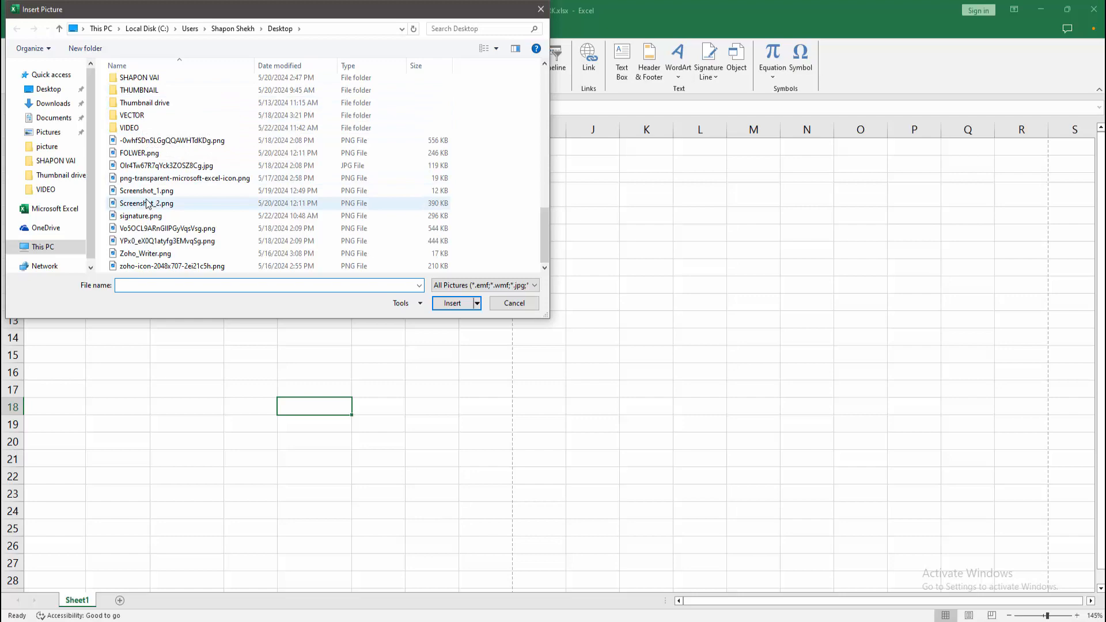
left_click(451, 303)
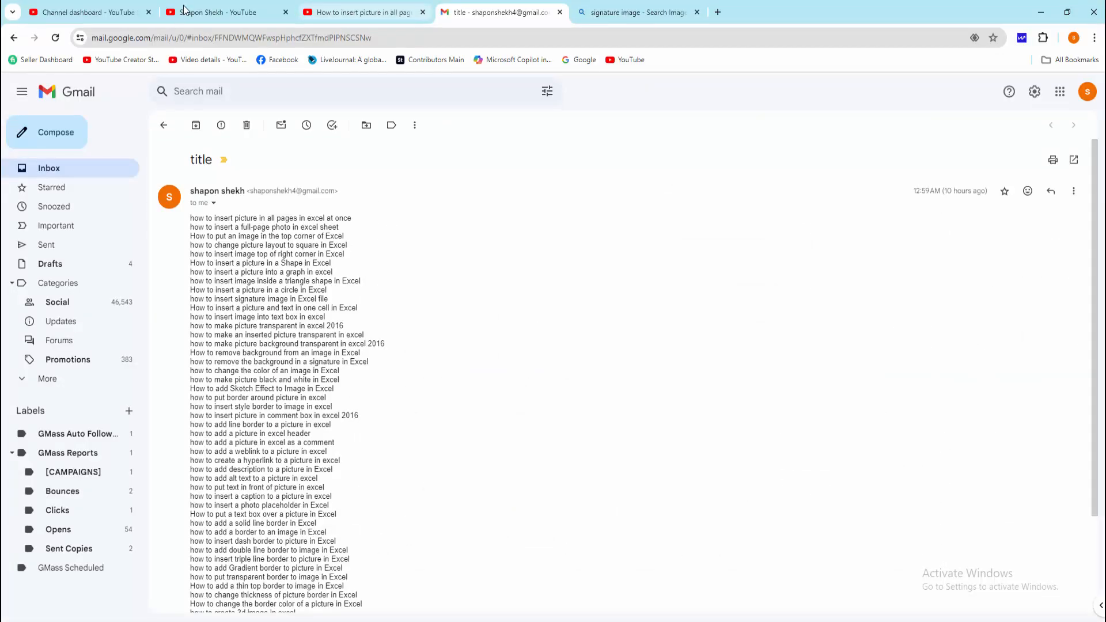
left_click(219, 11)
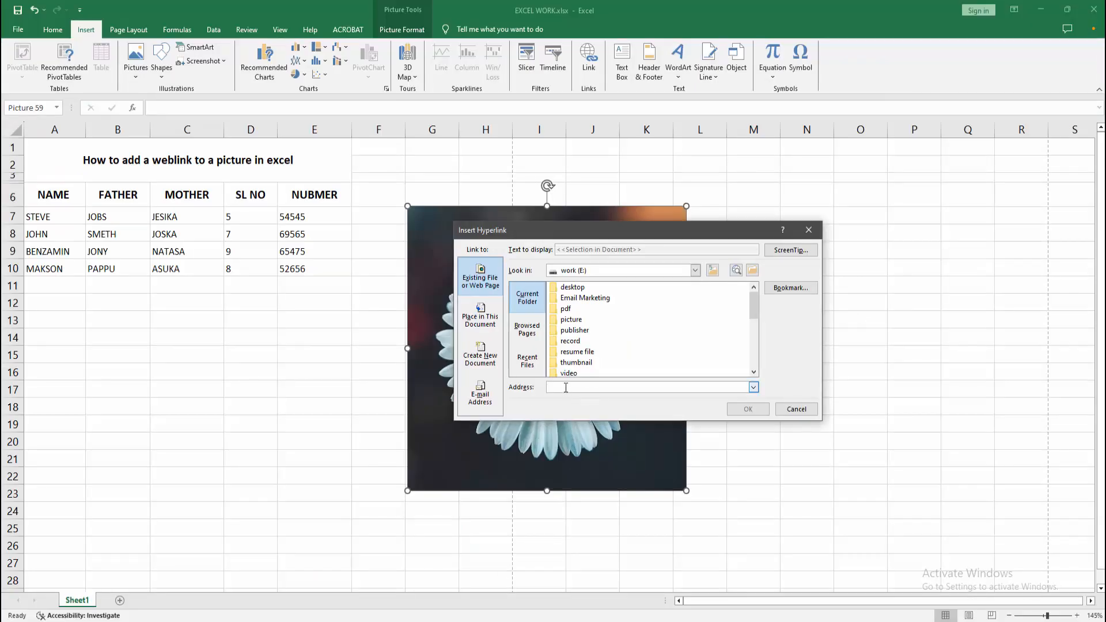
type("https://www.youtube.com/@shaponshekh3807/videos")
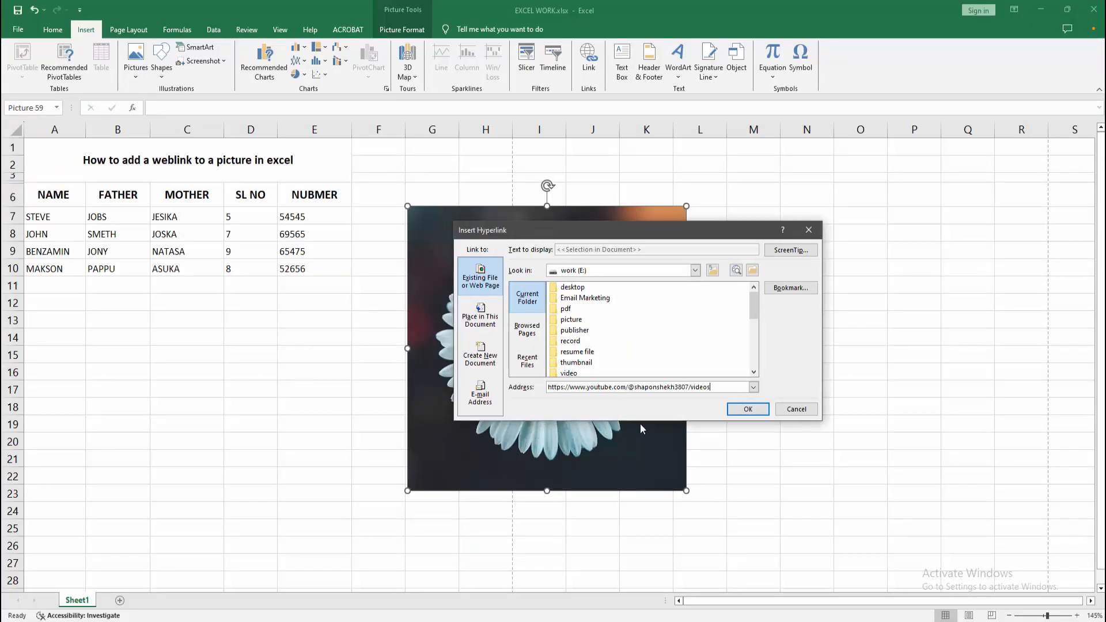
left_click(746, 408)
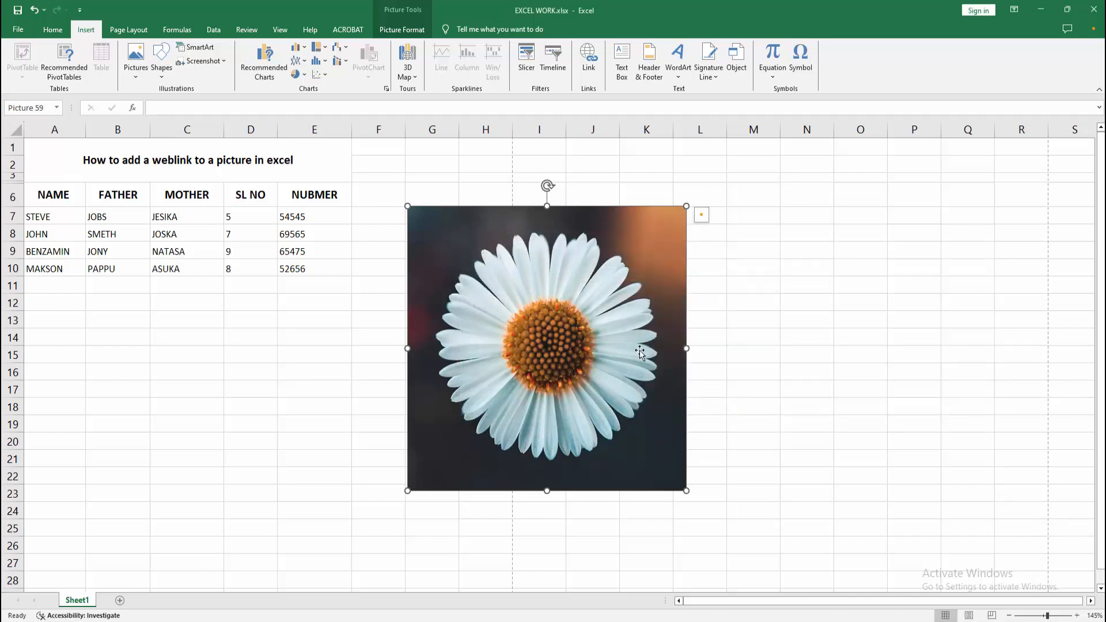
mouse_move(572, 356)
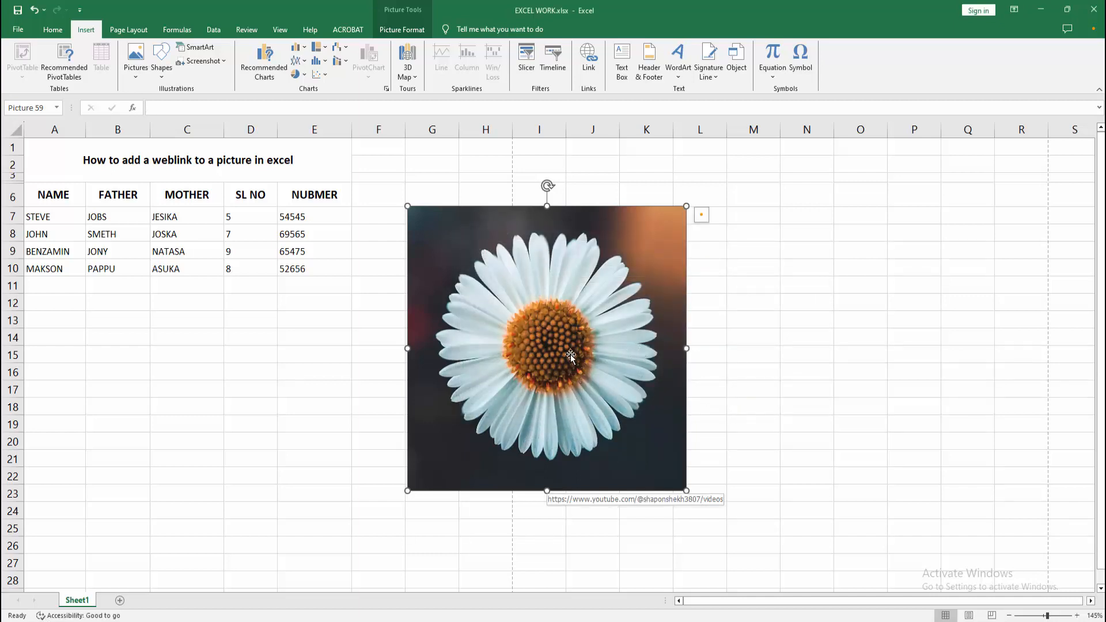
left_click(313, 407)
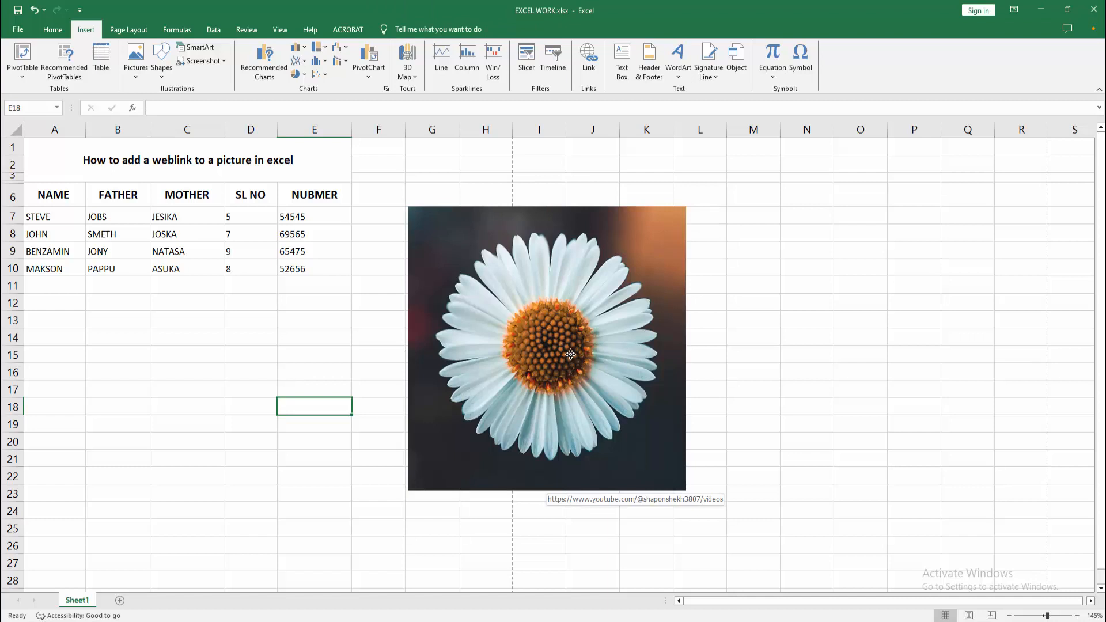
mouse_move(583, 505)
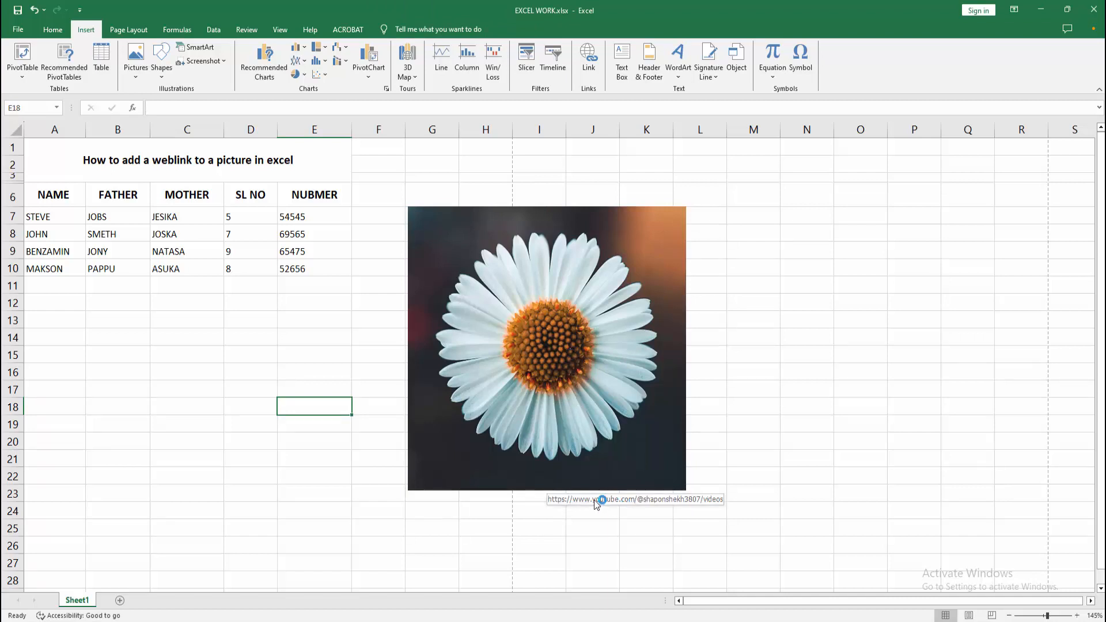
mouse_move(602, 591)
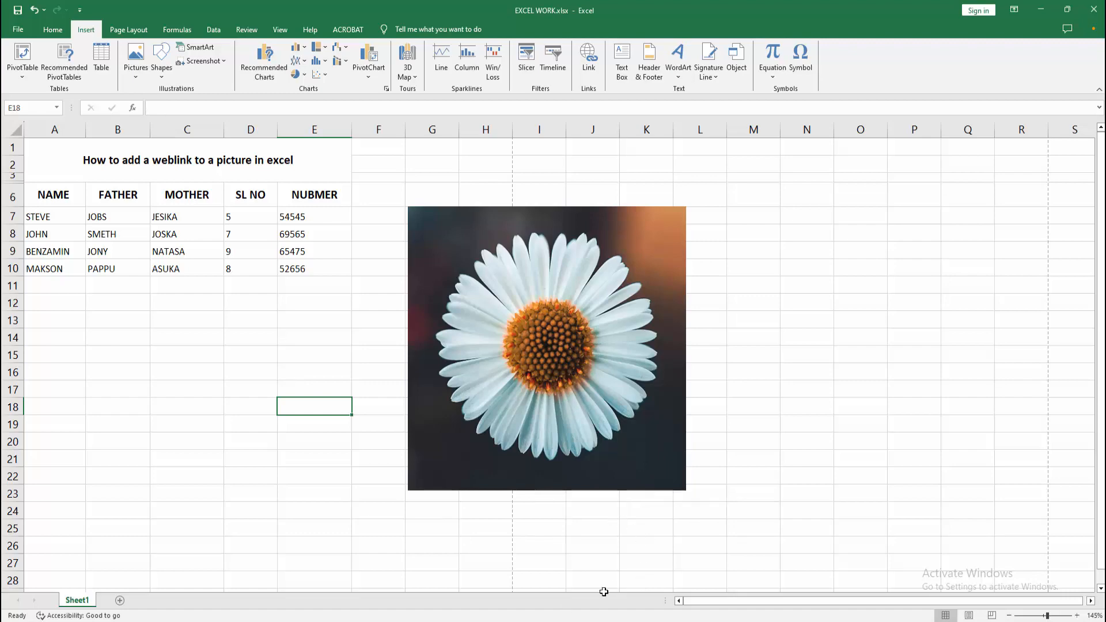